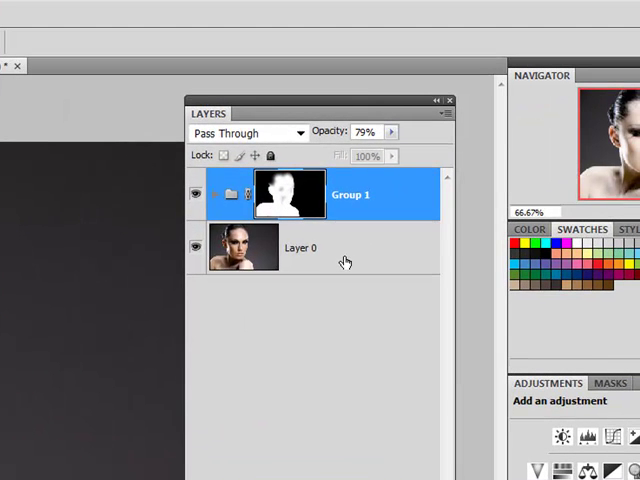
mouse_move(304, 262)
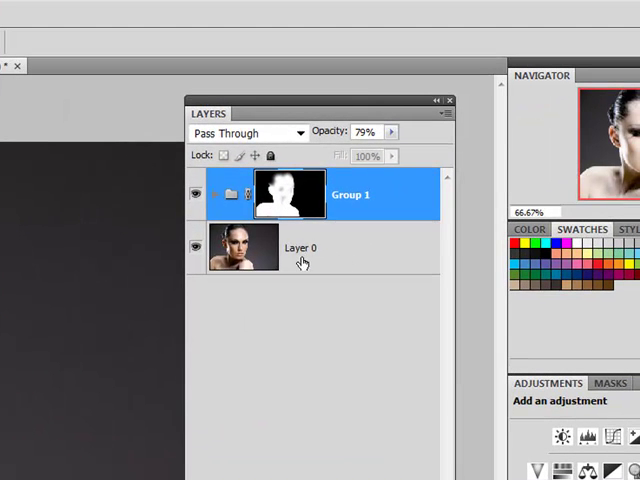
mouse_move(356, 232)
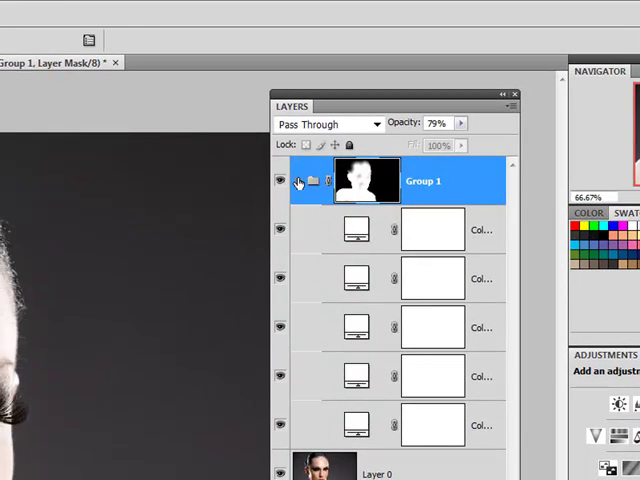
Select Layer 0 and bring up its Duplicate Layer dialog
left_click(296, 180)
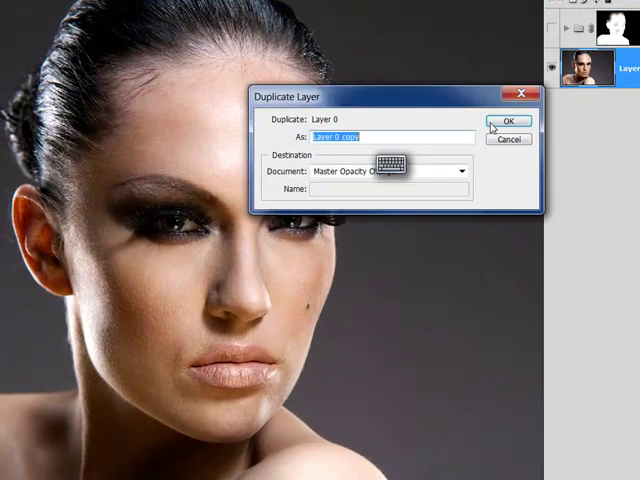
Confirm the duplicate as Layer 0 copy, placed above Group 1 with a mostly black mask
left_click(508, 120)
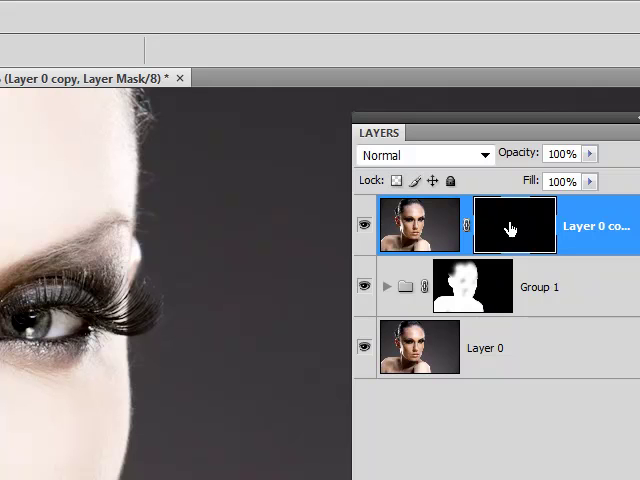
Add a Color Overlay layer style to the lips copy and pick a deep dark red
right_click(512, 224)
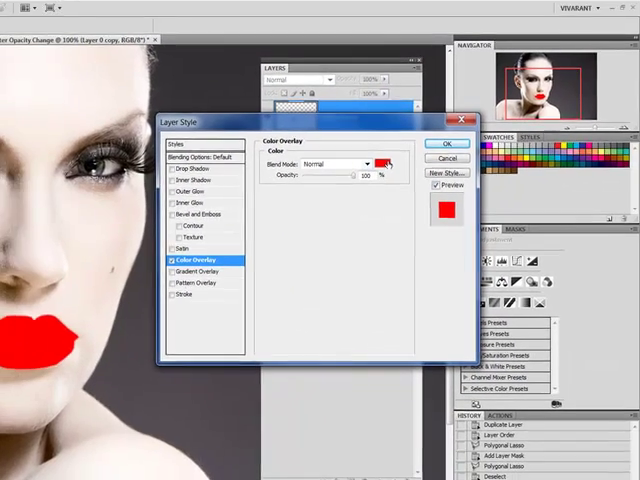
left_click(384, 162)
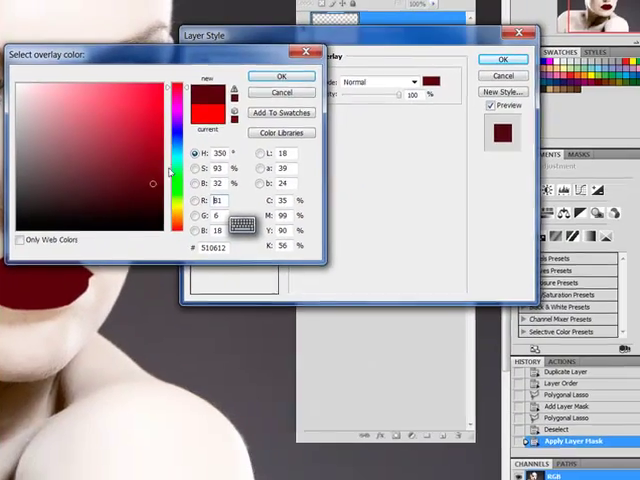
left_click(280, 76)
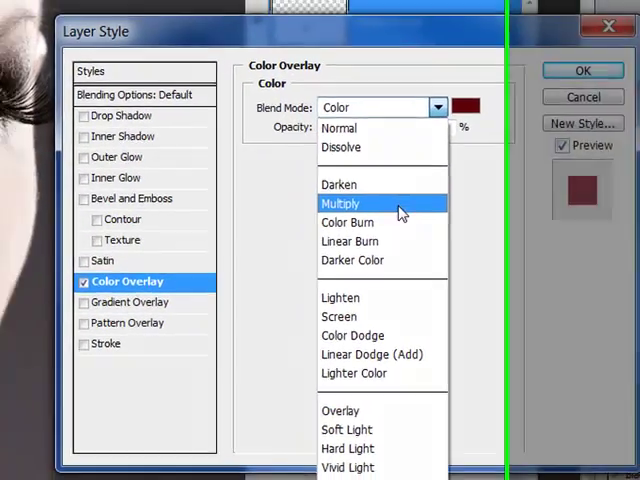
Try the overlay in Multiply, then Color Burn, and settle back on Multiply
left_click(340, 204)
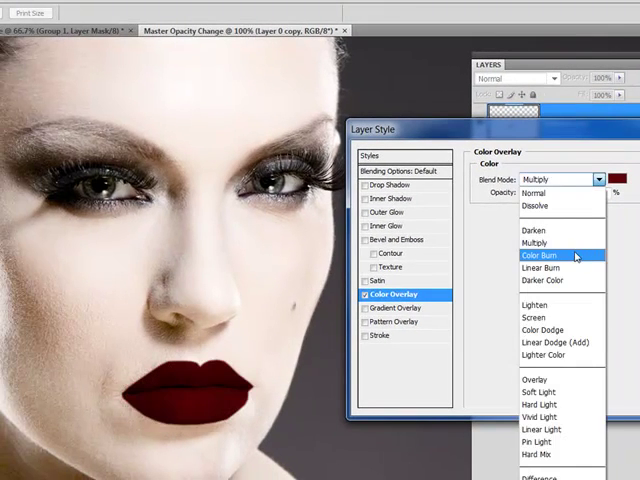
left_click(548, 256)
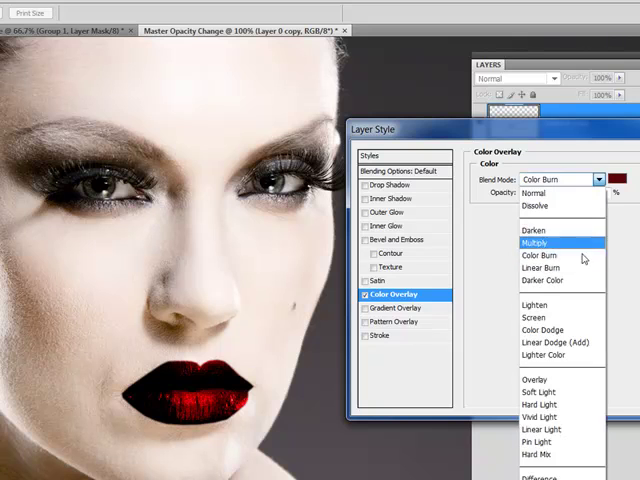
left_click(542, 272)
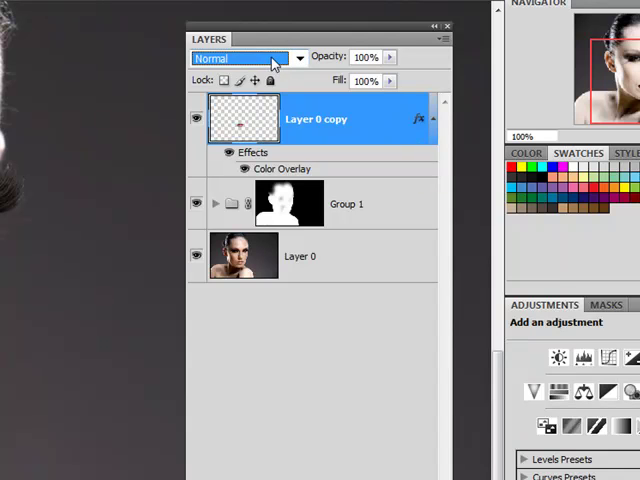
Set Layer 0 copy to Linear Burn blending at about 76% opacity
left_click(240, 56)
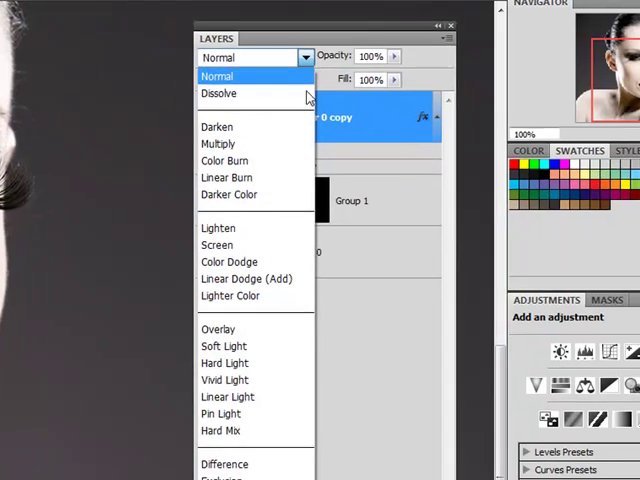
left_click(226, 176)
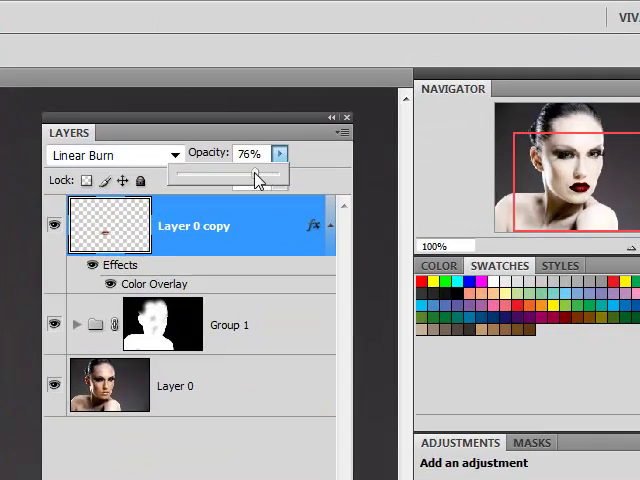
left_click_drag(258, 176, 250, 176)
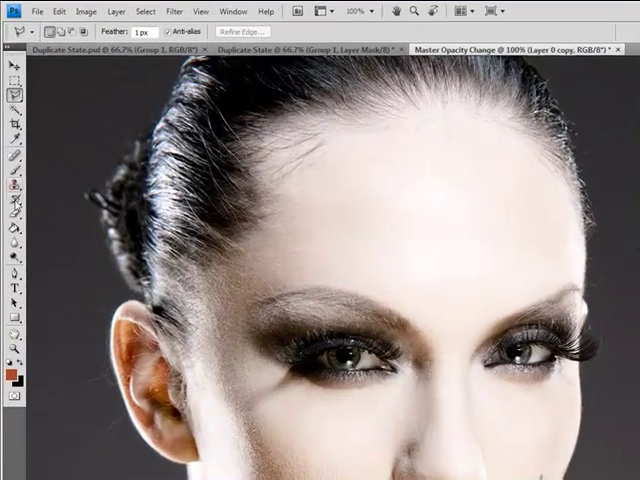
Brush over the lip edges and bring the lips layer to 82% opacity
left_click(94, 32)
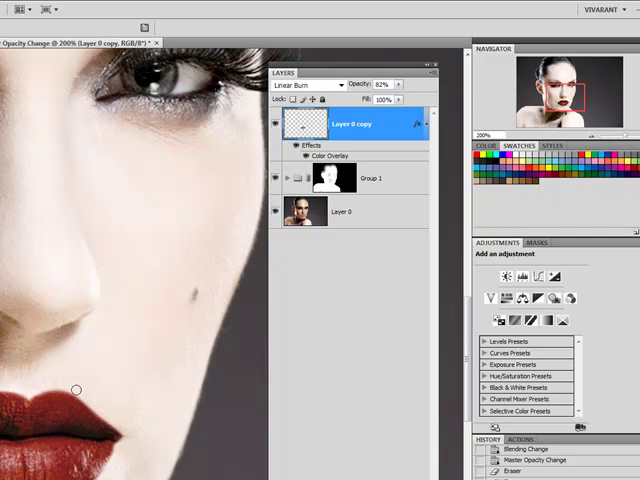
mouse_move(126, 432)
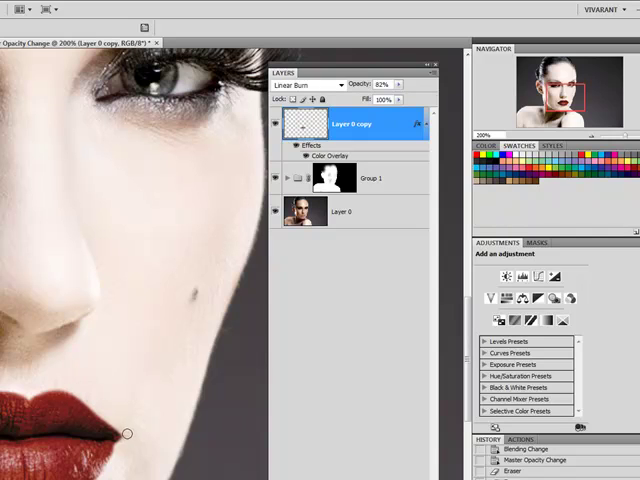
mouse_move(124, 442)
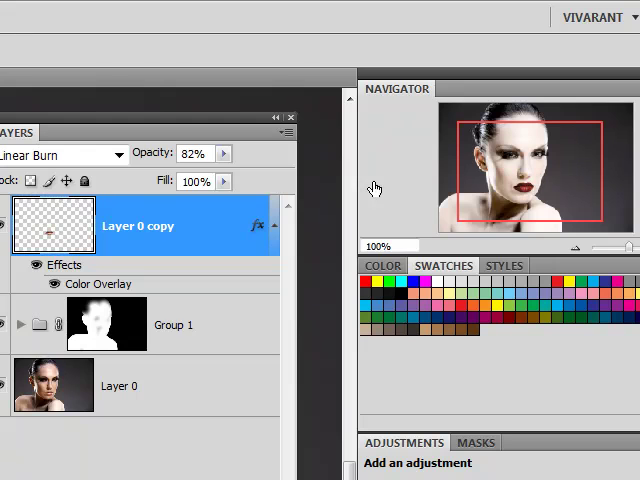
mouse_move(224, 154)
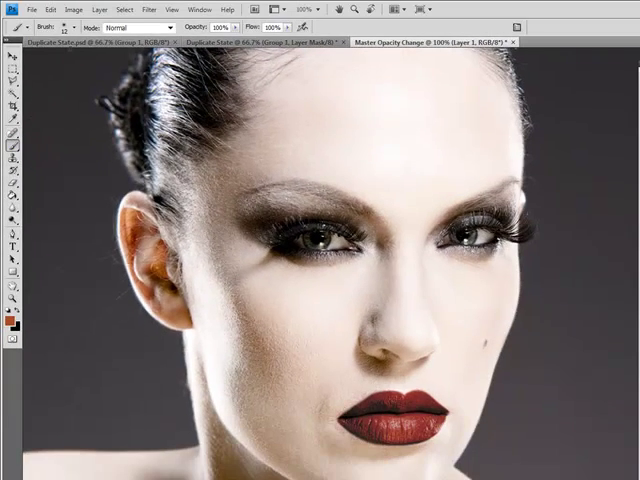
Set the brush diameter and paint gloss strokes on new Layer 1
left_click(72, 28)
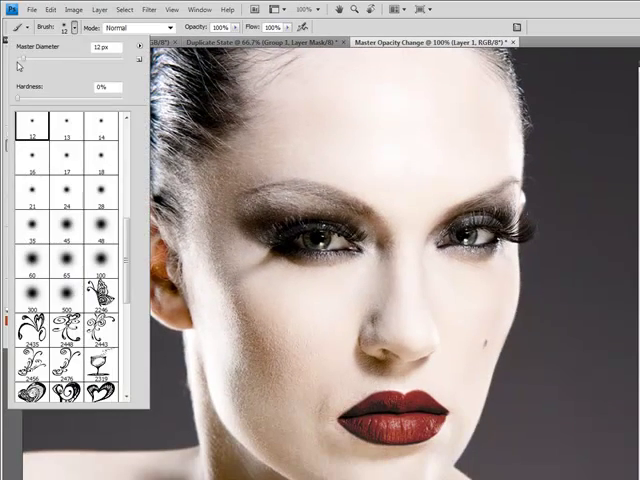
triple_click(96, 48)
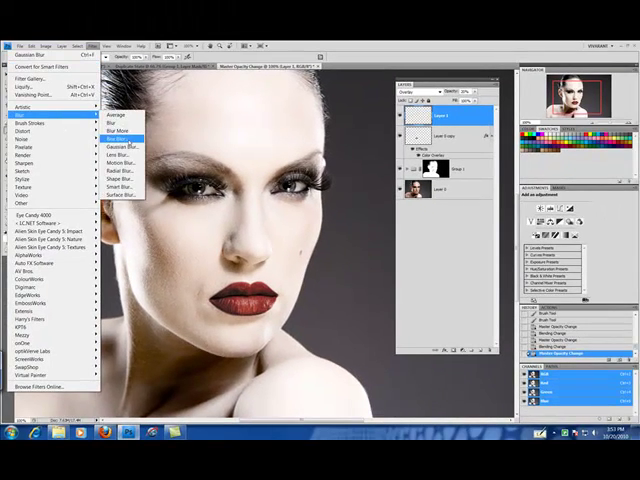
Soften Layer 1 with a Gaussian Blur of about 2.8 pixels
left_click(120, 146)
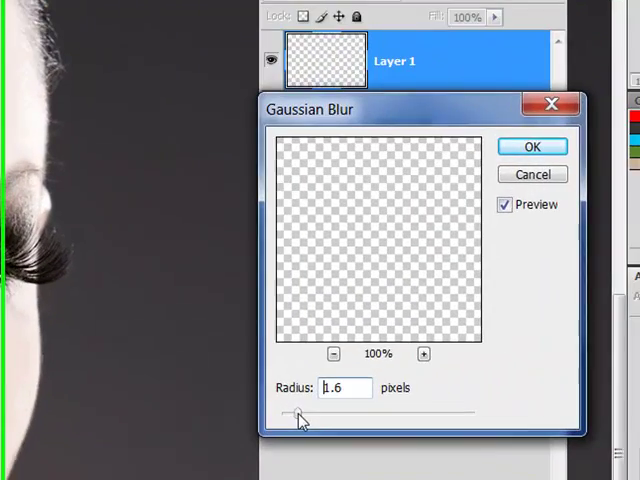
left_click_drag(298, 412, 304, 412)
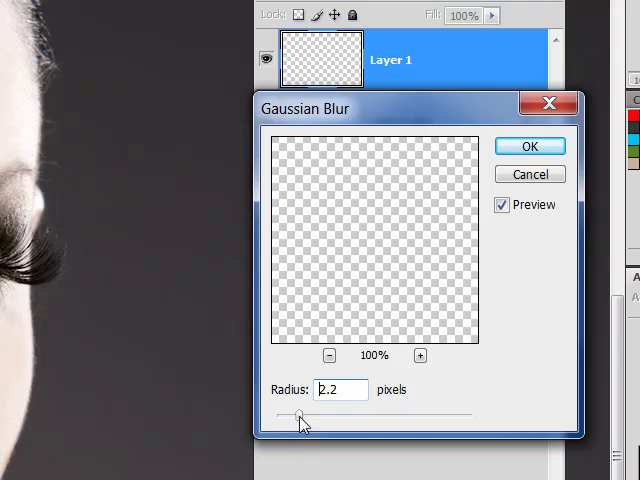
left_click_drag(300, 418, 310, 418)
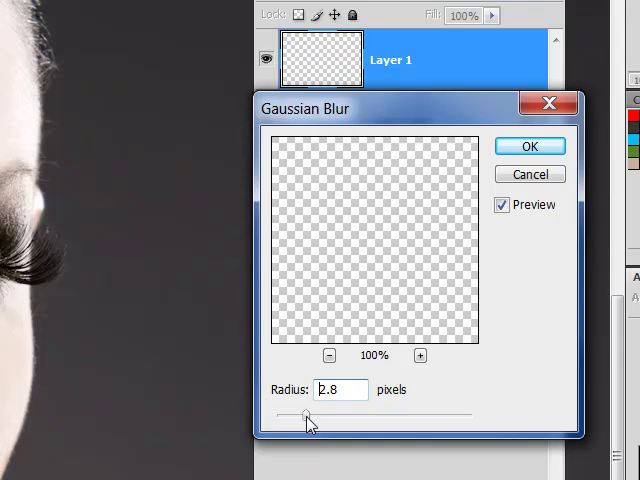
left_click(528, 146)
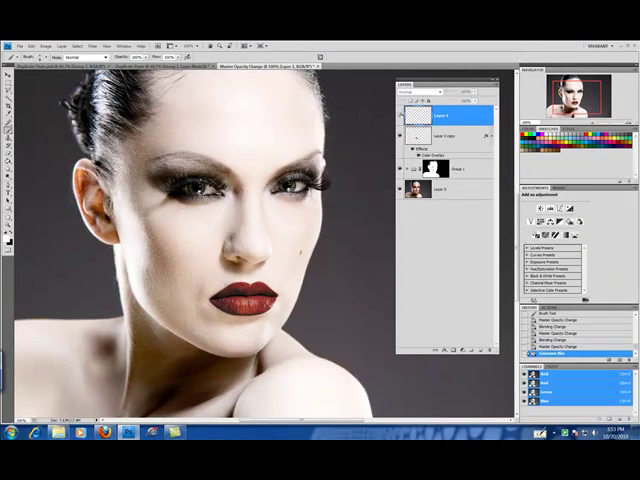
left_click(416, 92)
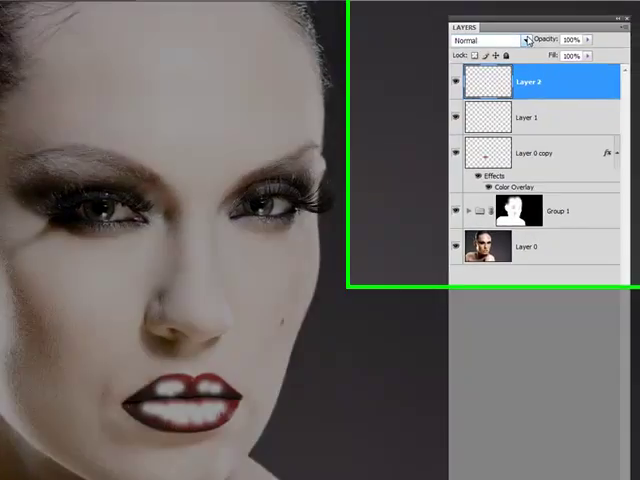
Set Layer 2 to Screen blending and prepare a soft 27 px brush for Group 1's mask along the hairline
left_click(480, 40)
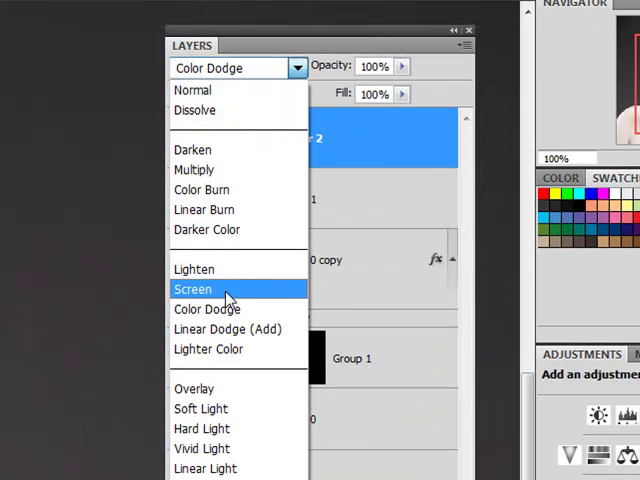
left_click(192, 288)
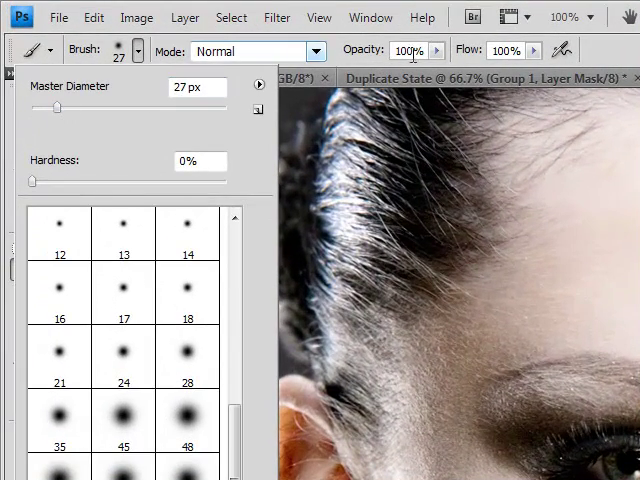
left_click(116, 56)
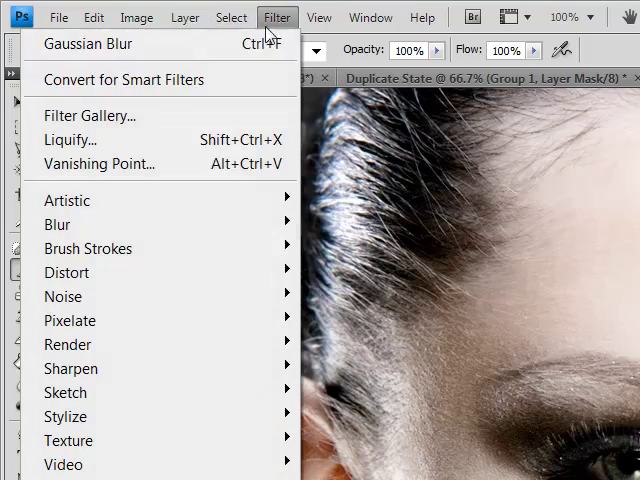
mouse_move(56, 224)
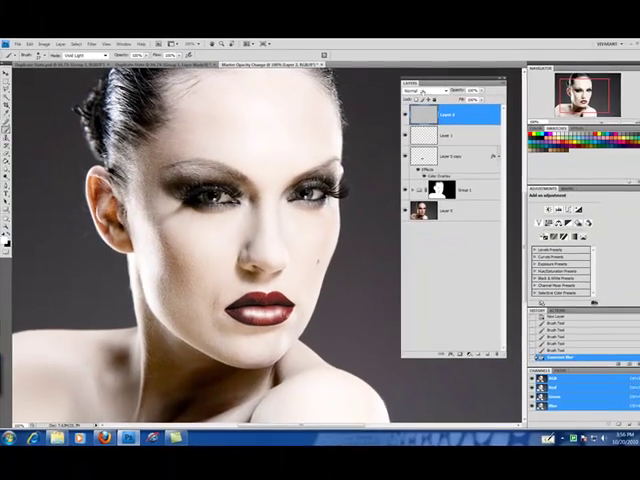
Blend the gloss layer Layer 2 in Overlay at 50% opacity
left_click(416, 92)
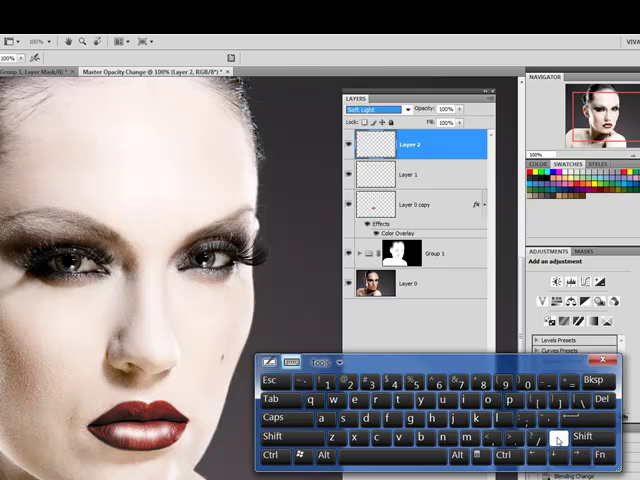
left_click(376, 108)
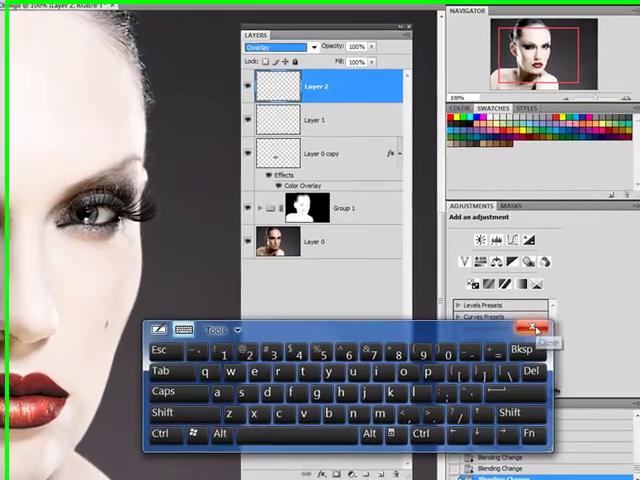
left_click(532, 328)
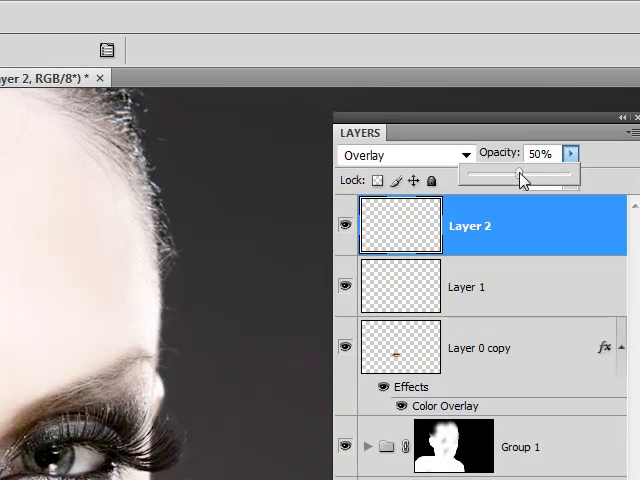
left_click_drag(520, 176, 500, 176)
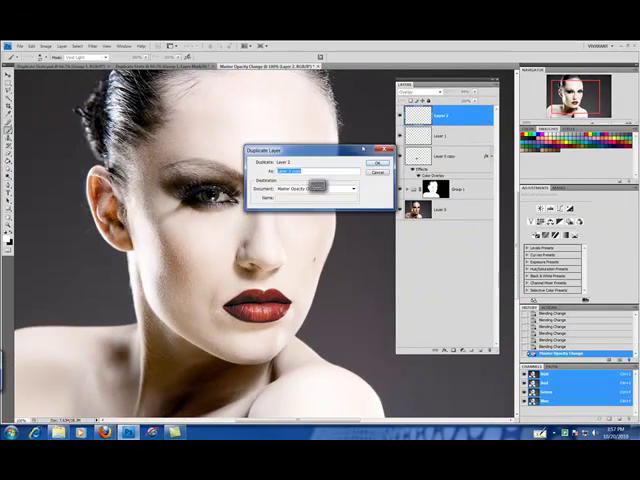
Duplicate Layer 2 as Layer 2 copy above it
left_click(376, 162)
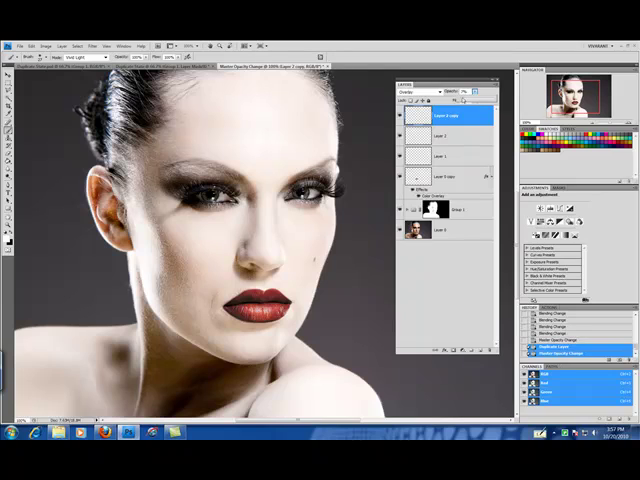
left_click(412, 92)
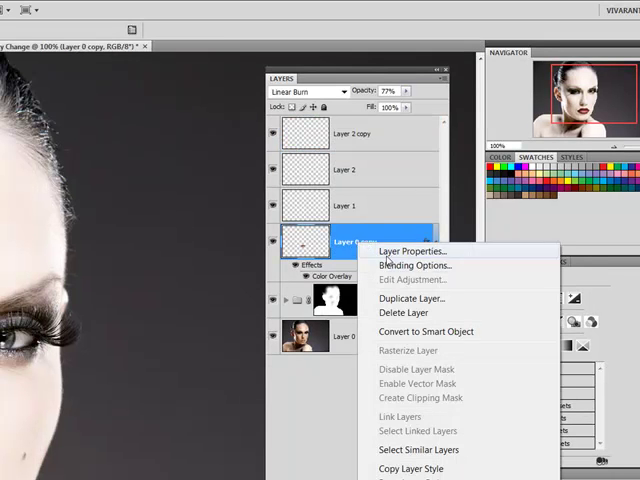
Duplicate the red lip layer as Layer 0 copy 2 and reset it to Normal blending
left_click(412, 298)
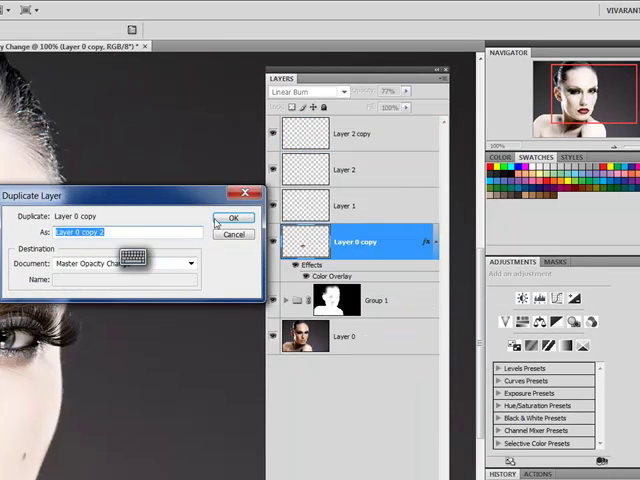
left_click(234, 218)
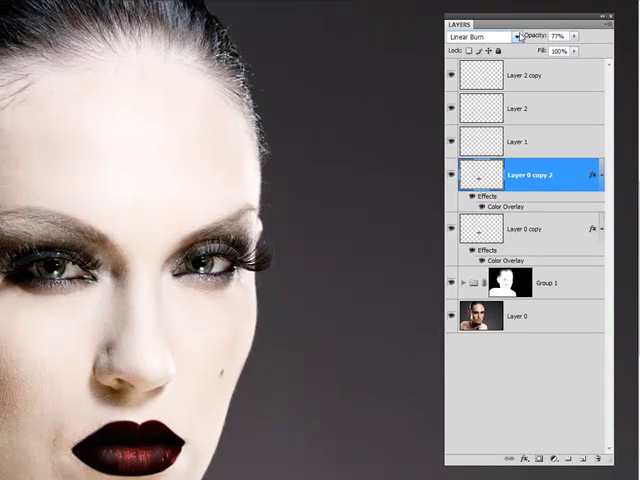
left_click(484, 36)
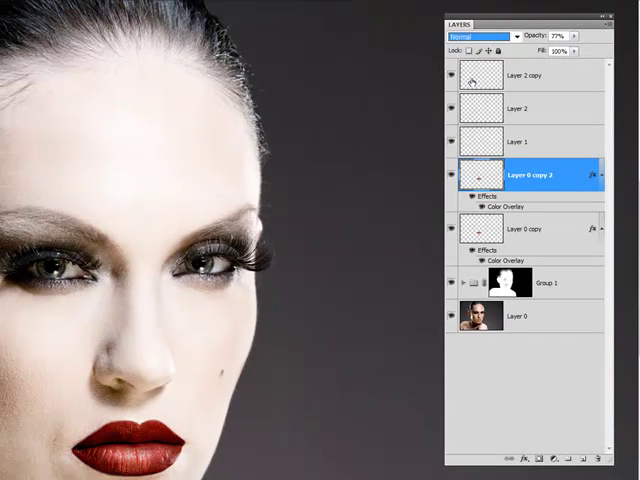
left_click(472, 82)
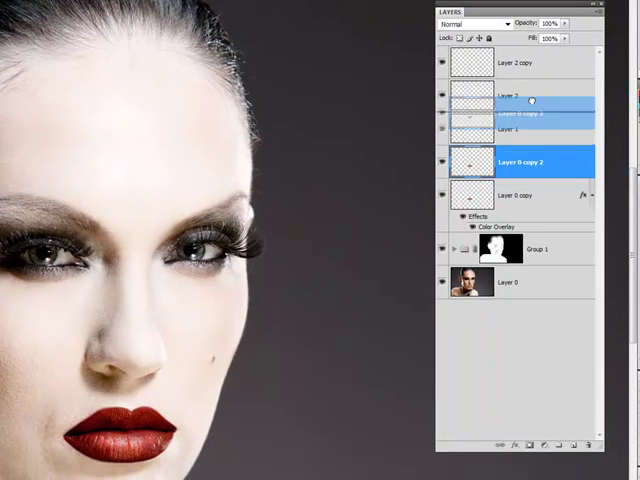
Move Layer 0 copy 2 to the top of the stack, blend it as Soft Light and adjust its opacity
left_click_drag(518, 162, 518, 62)
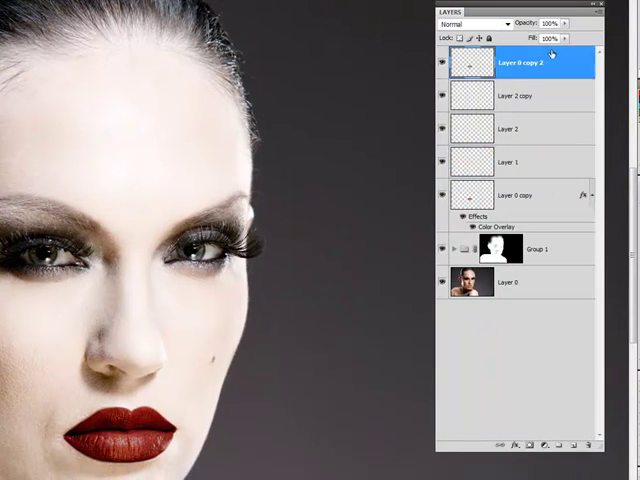
left_click(490, 24)
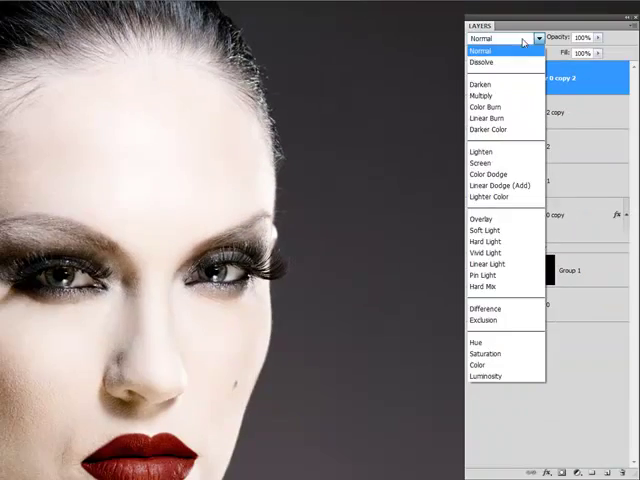
left_click(484, 230)
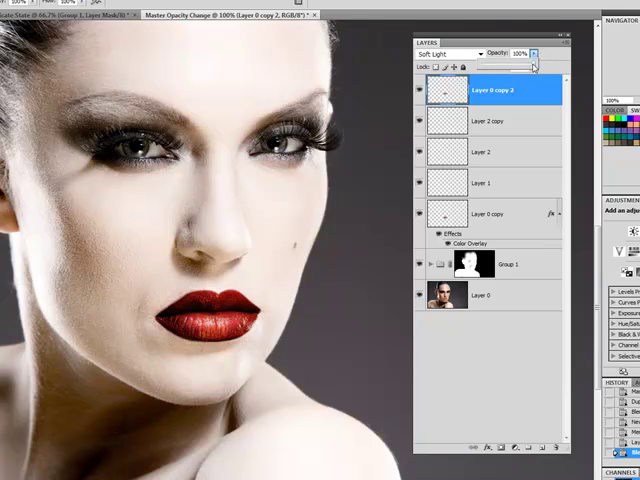
left_click_drag(532, 64, 508, 64)
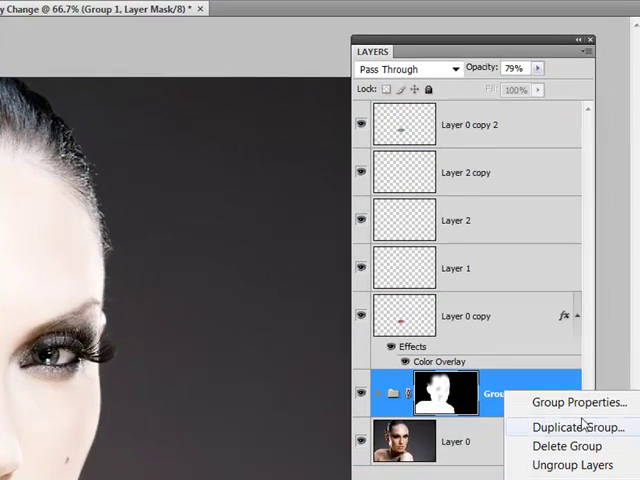
Duplicate Group 1 as Group 1 copy and place it at the top of the layer stack to mute the lips
left_click(566, 424)
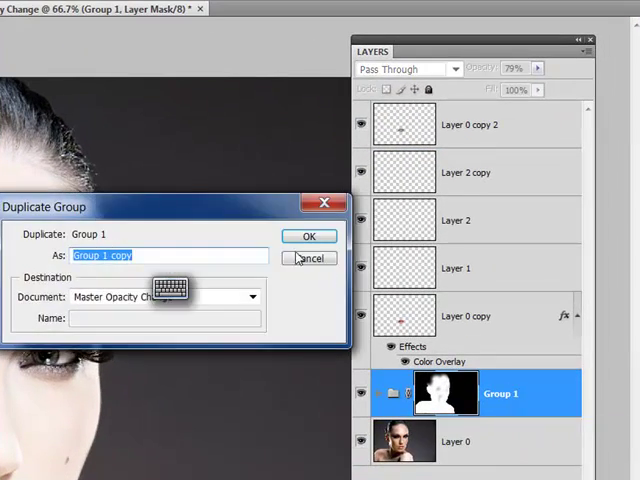
left_click(308, 236)
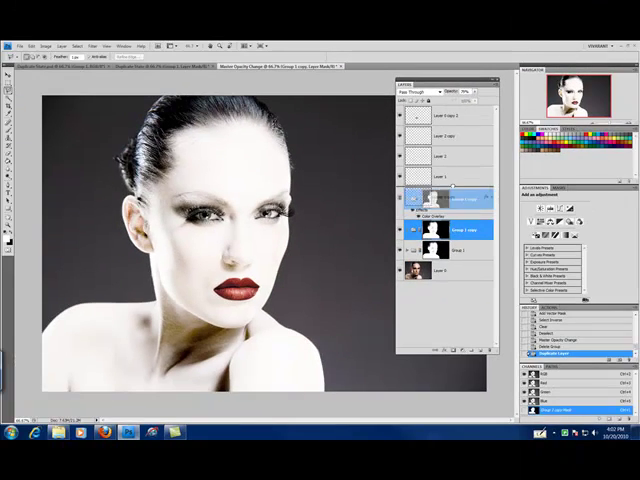
left_click(444, 116)
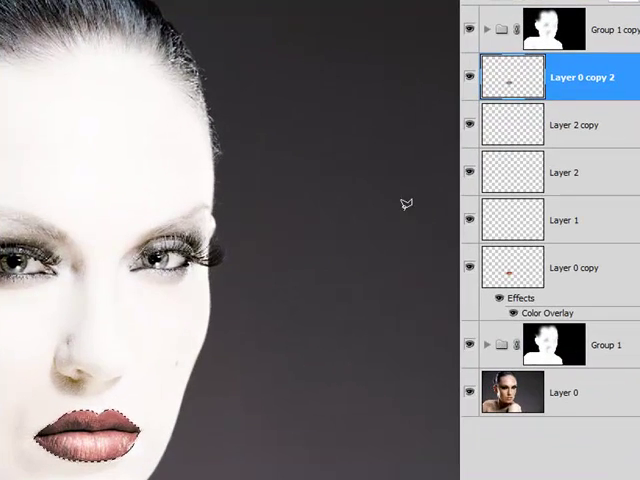
left_click(580, 40)
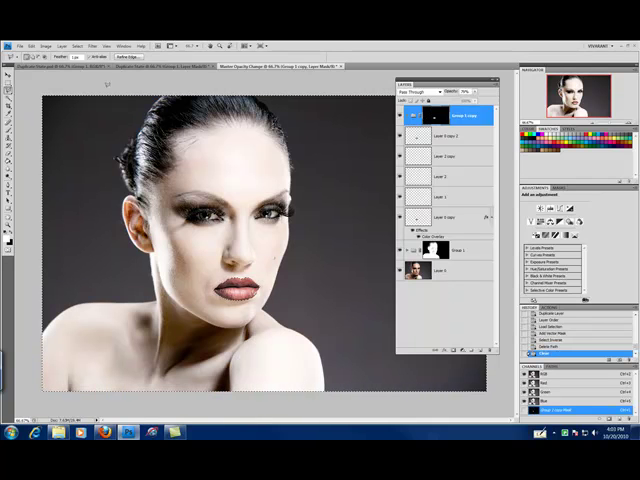
Invert Group 1 copy's mask to show only the lips and set its opacity to 79%
left_click(60, 46)
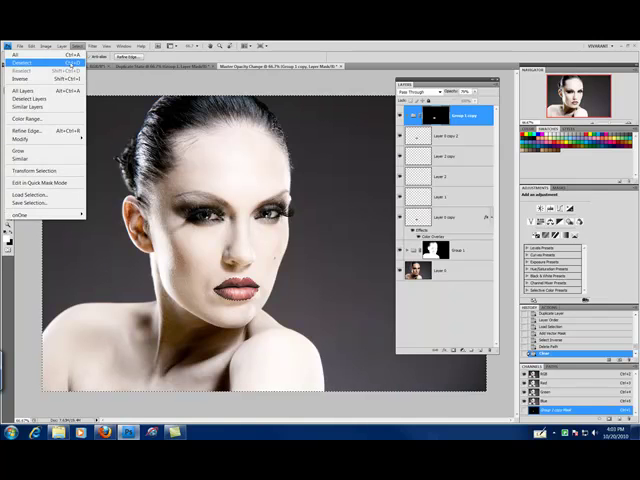
left_click(24, 64)
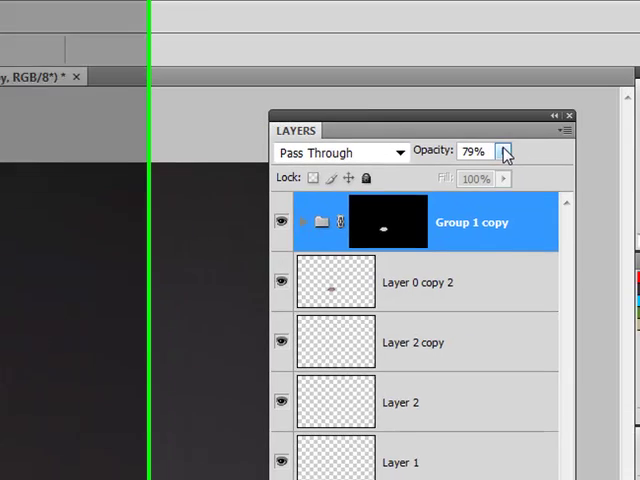
left_click(492, 152)
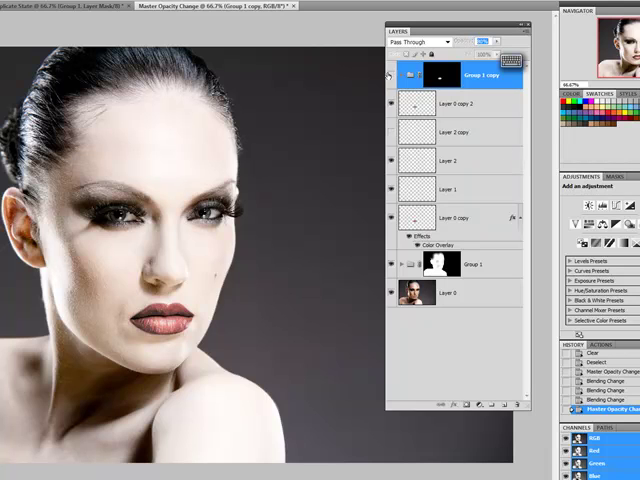
left_click(420, 40)
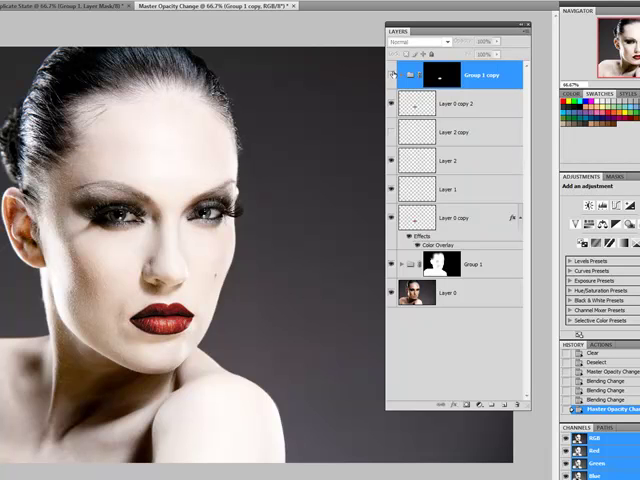